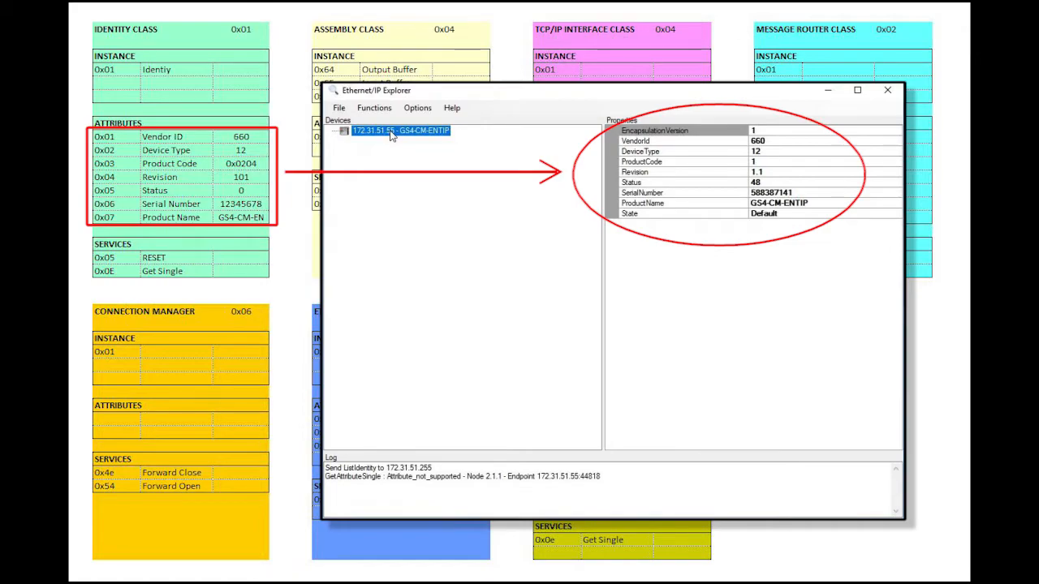
# - Add class Id 1 (Identity) beneath the GS4-CM-ENTIP device
pyautogui.click(857, 90)
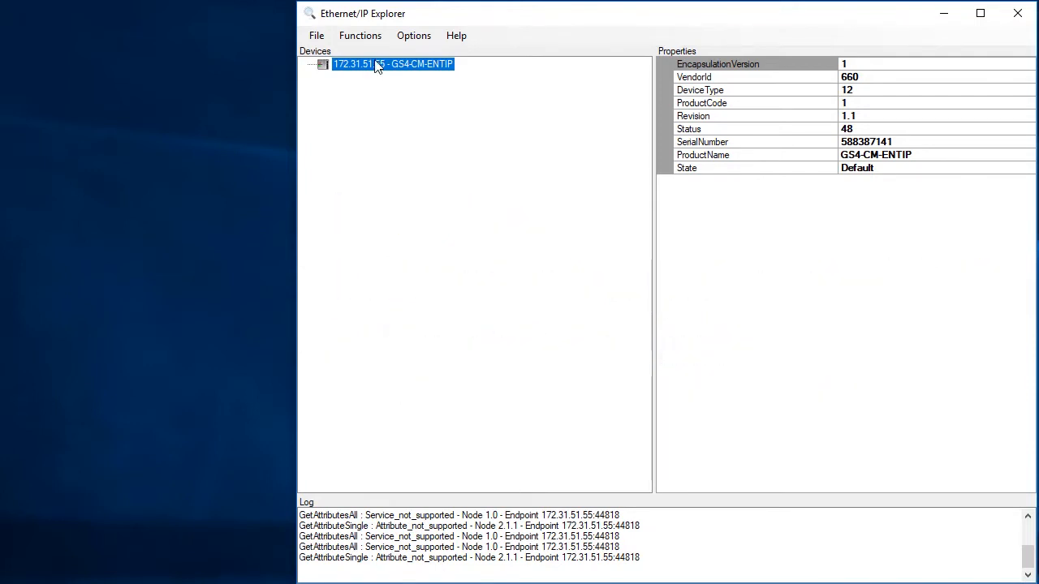
pyautogui.rightClick(392, 65)
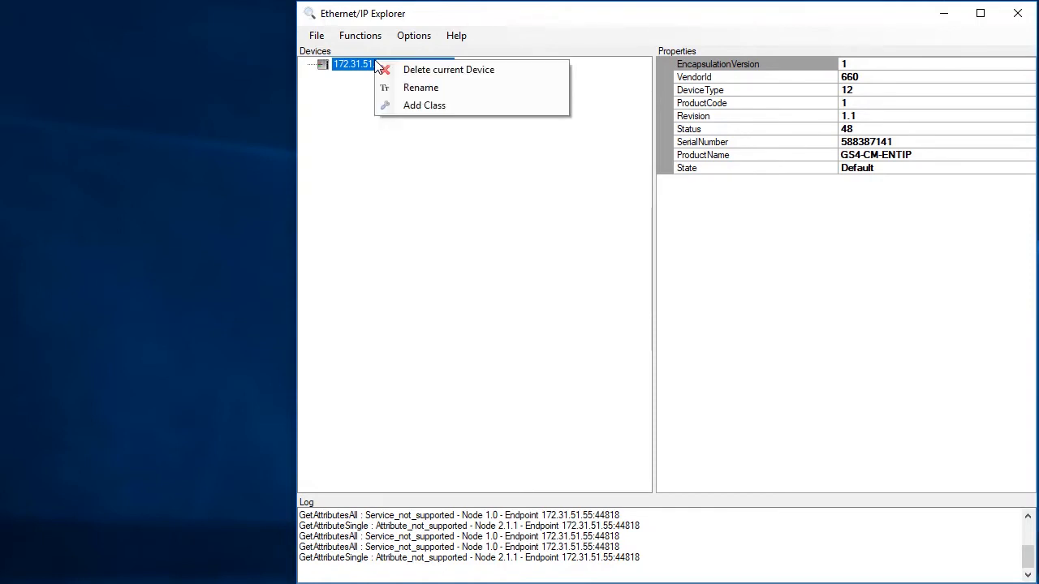
pyautogui.click(423, 104)
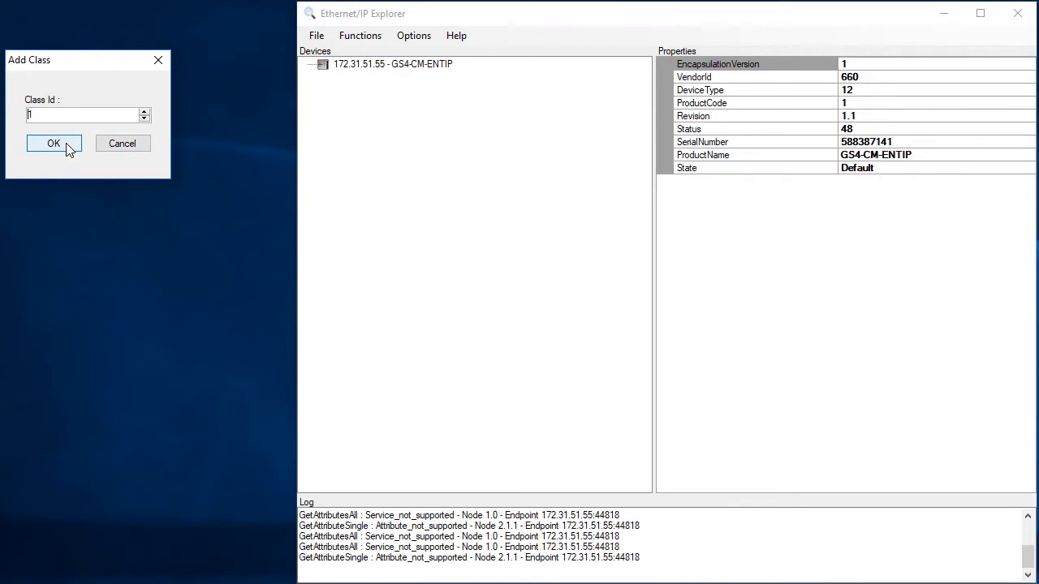
pyautogui.click(54, 143)
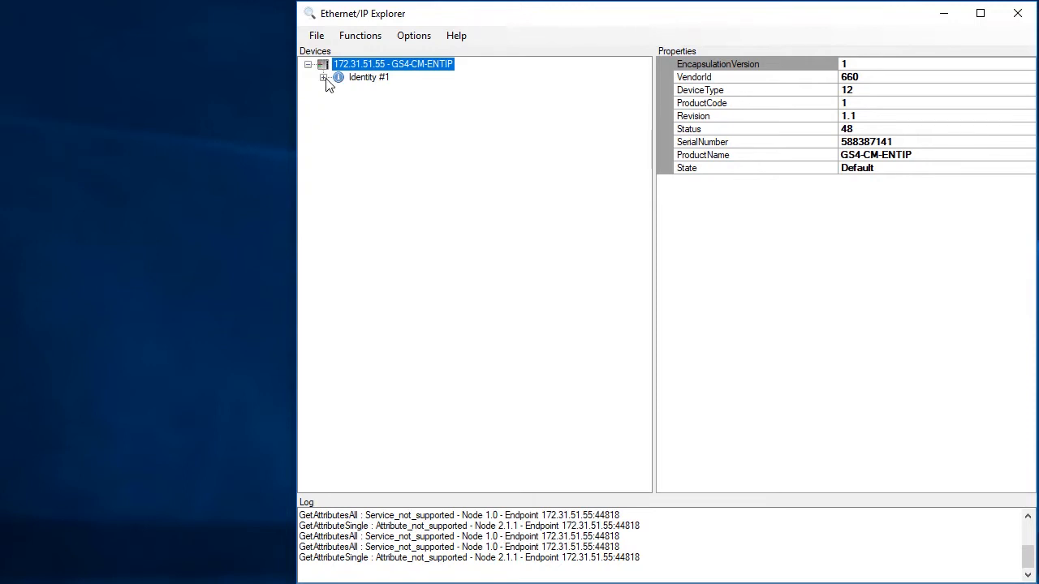
# - Read Identity Instance #1's raw data bytes and bring up its actions
pyautogui.click(323, 78)
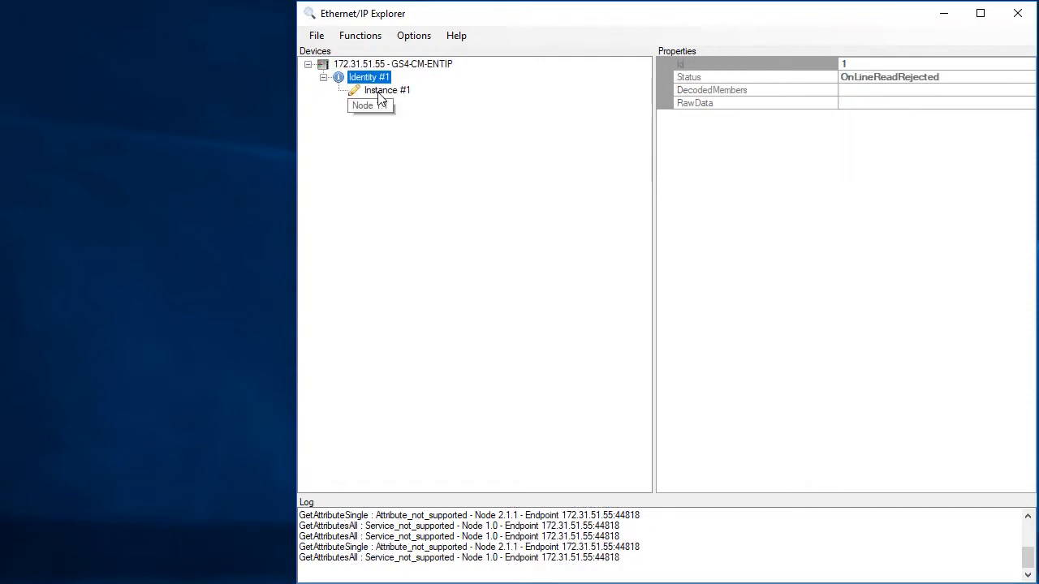
pyautogui.click(386, 91)
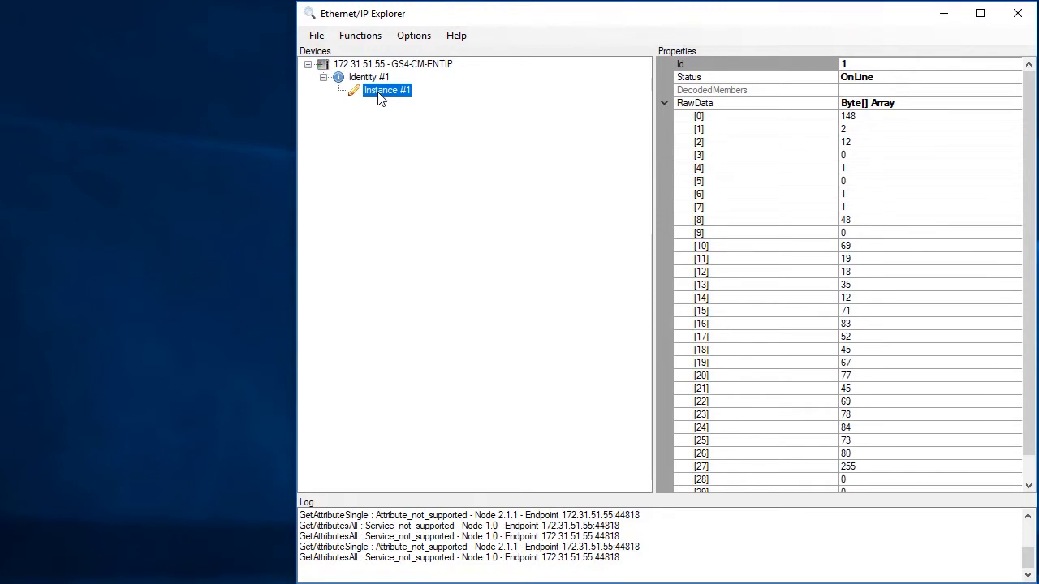
pyautogui.rightClick(387, 91)
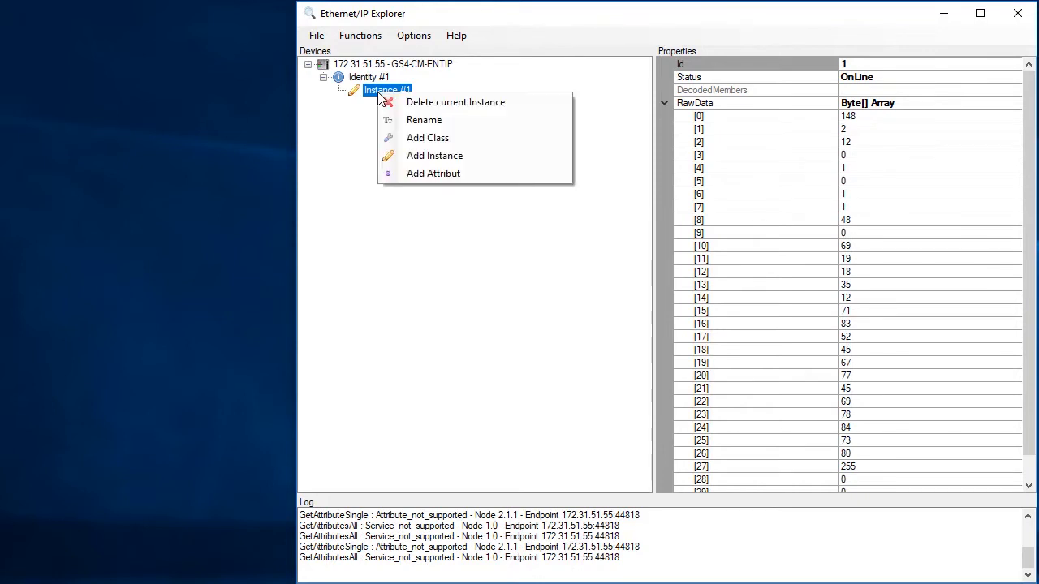
# - Add Attribut #1 to Identity instance 1 and compare its bytes 148, 2 with Vendor ID 660
pyautogui.click(433, 172)
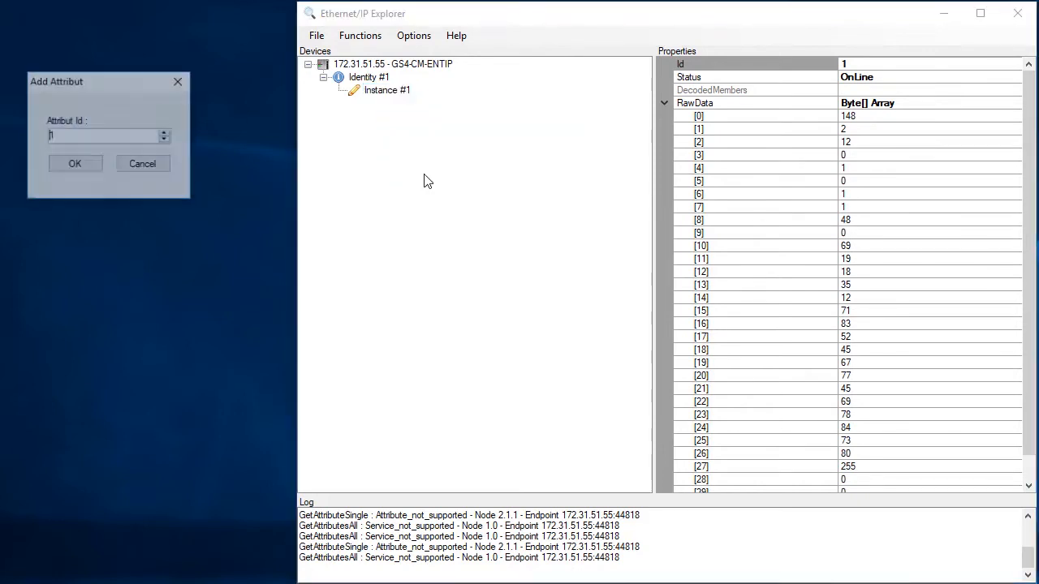
pyautogui.click(74, 162)
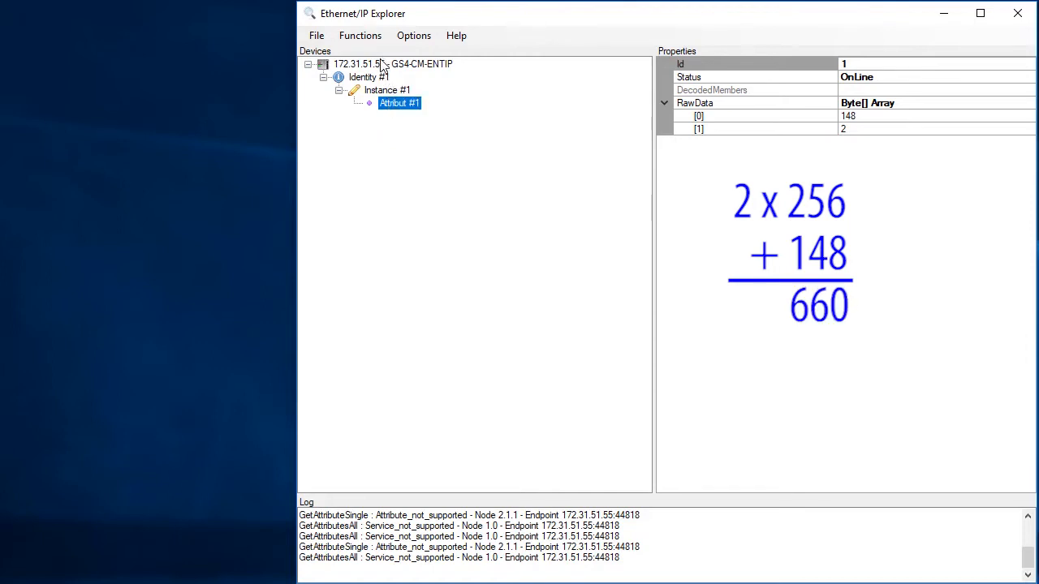
pyautogui.click(393, 63)
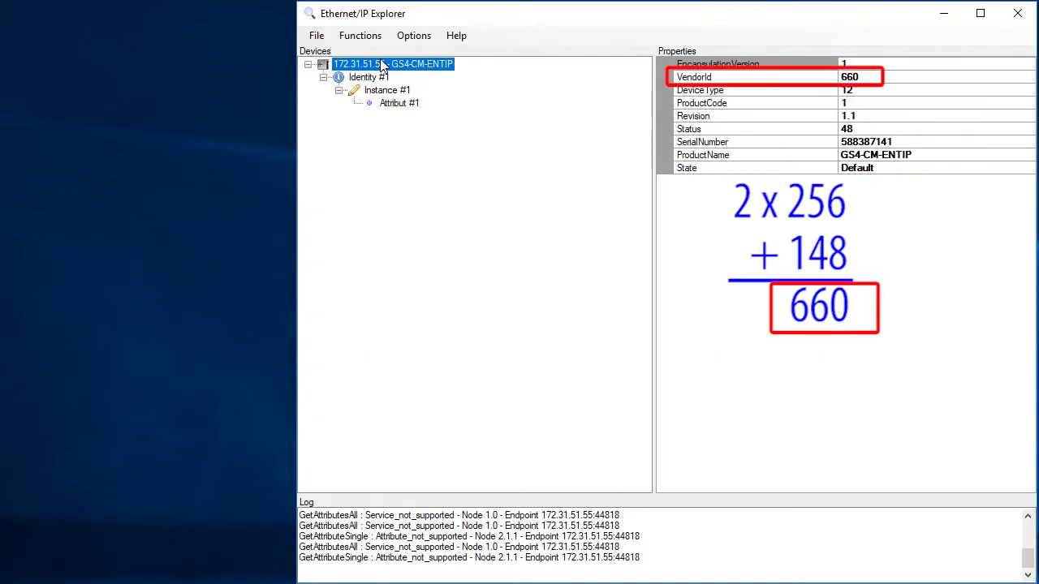
pyautogui.click(400, 102)
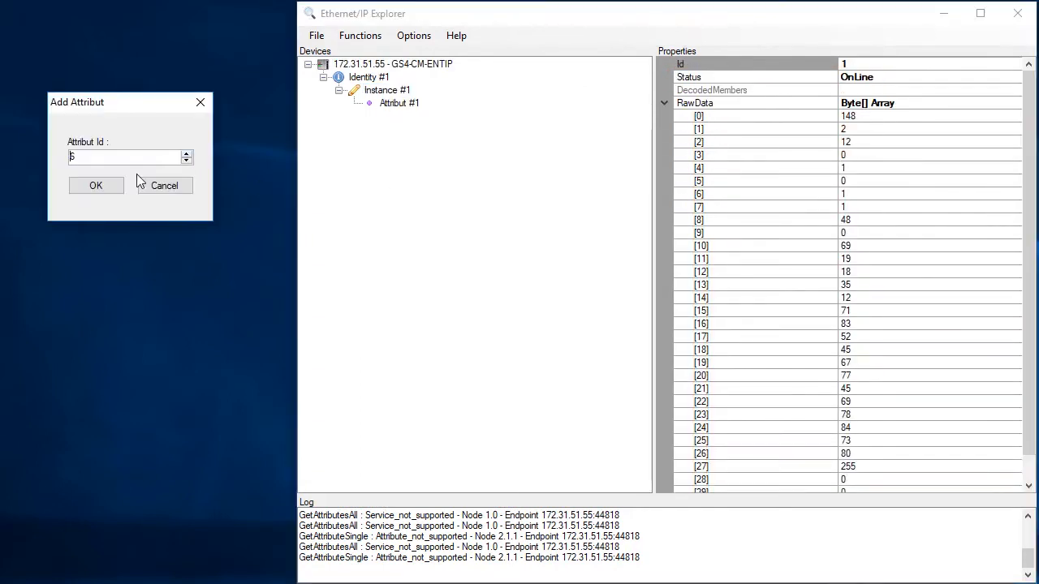
# - Add Attribut #6 to Identity instance 1 and view its serial-number bytes 69, 19, 18, 35
pyautogui.click(96, 185)
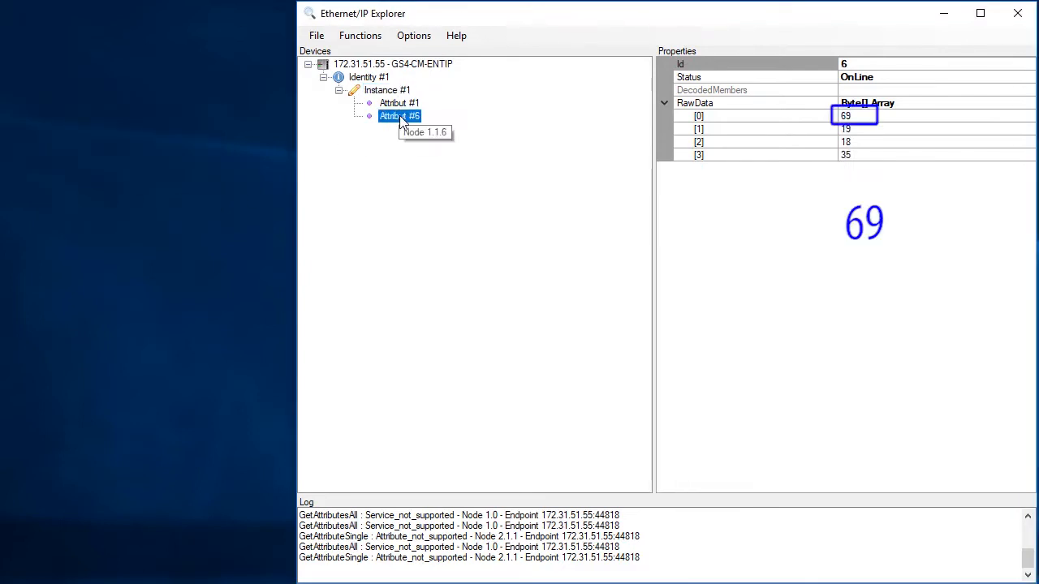
pyautogui.click(846, 128)
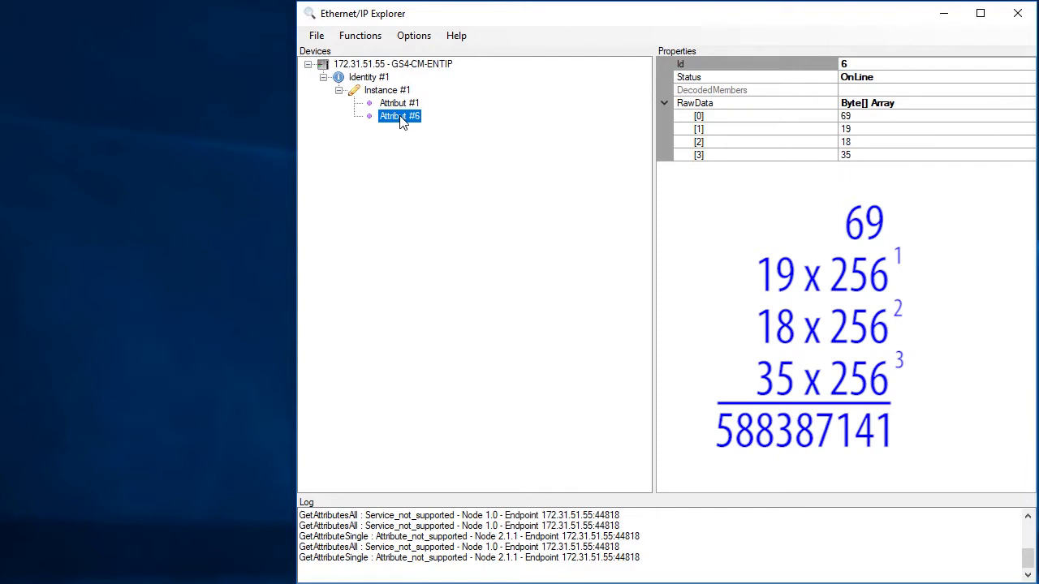
pyautogui.click(392, 63)
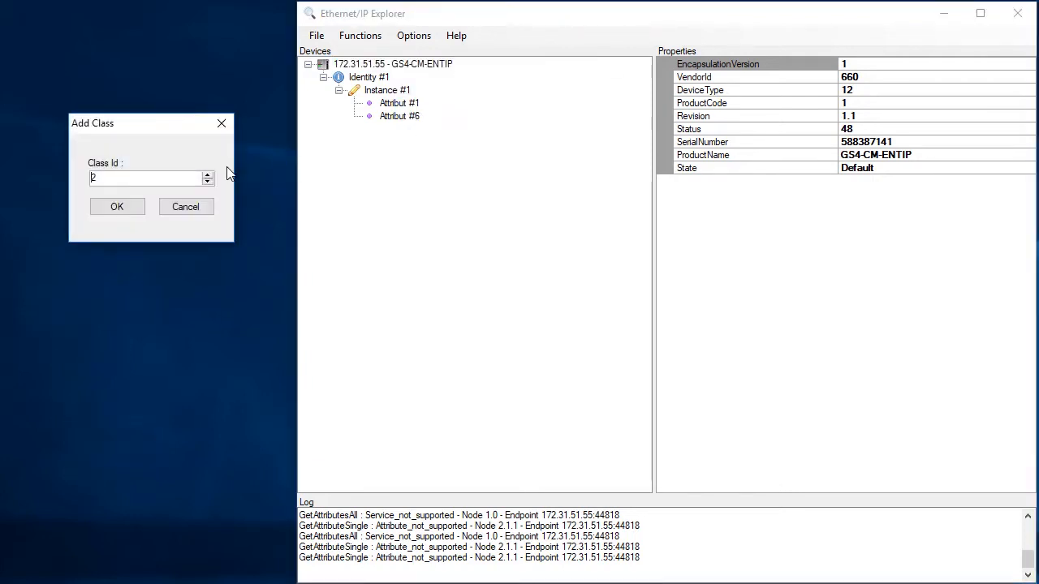
# - Add Assembly class 4 to the device with Instance #101 beneath it
pyautogui.click(117, 206)
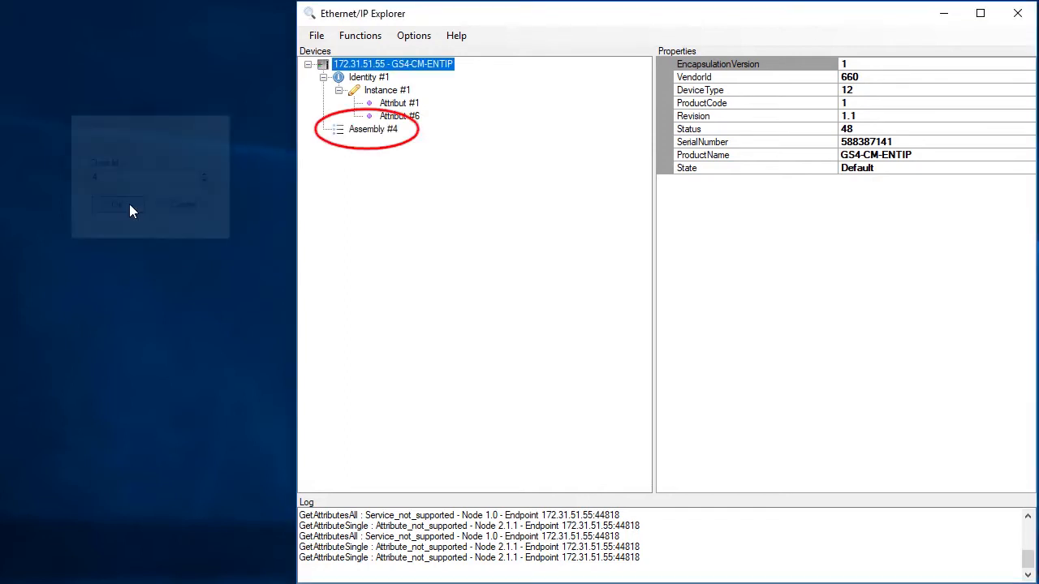
pyautogui.click(117, 205)
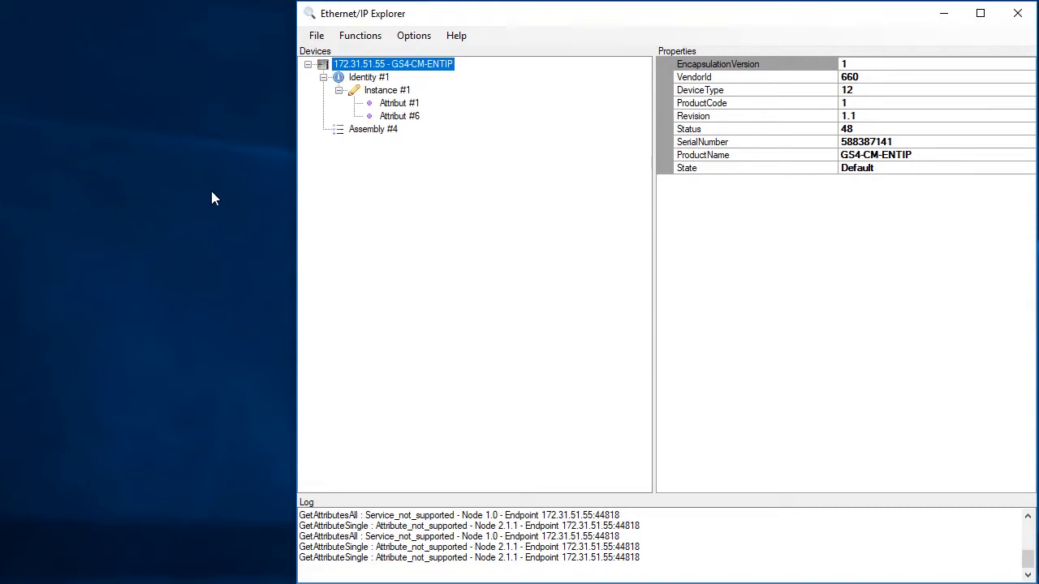
pyautogui.click(373, 129)
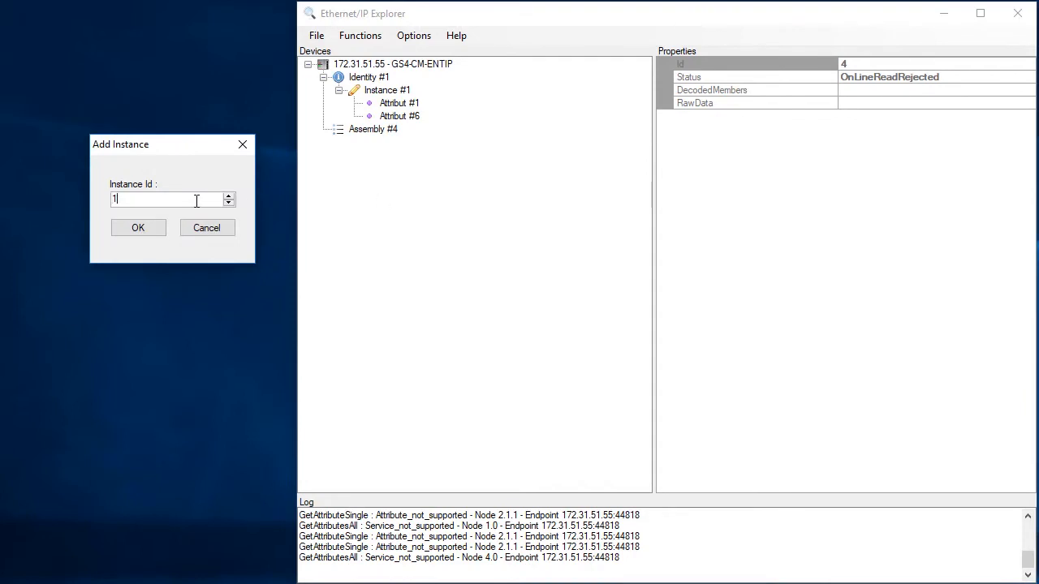
pyautogui.click(138, 227)
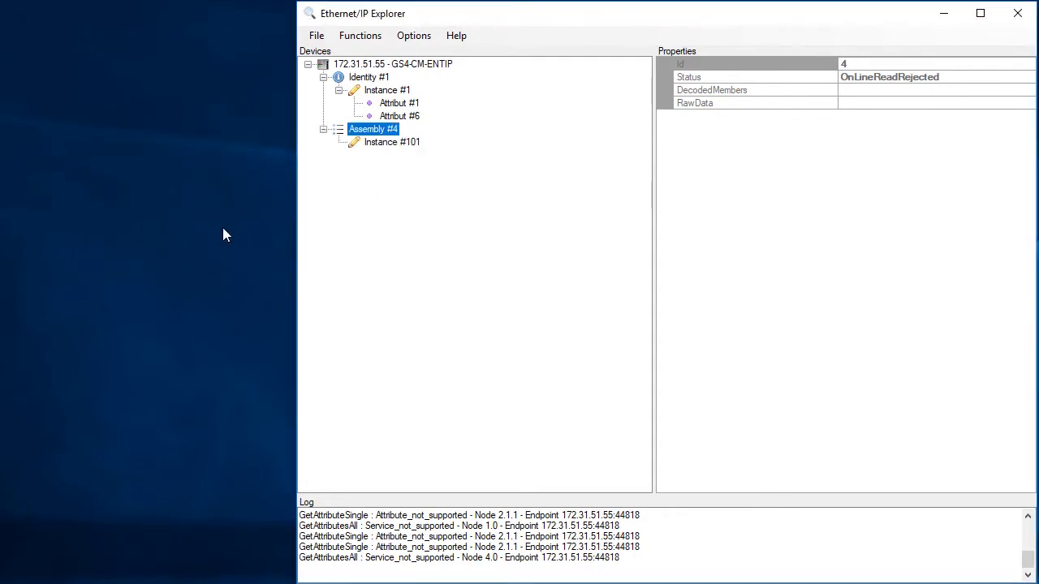
# - Add Attribut #3 to Assembly instance 101 to show the drive's data bytes
pyautogui.rightClick(393, 143)
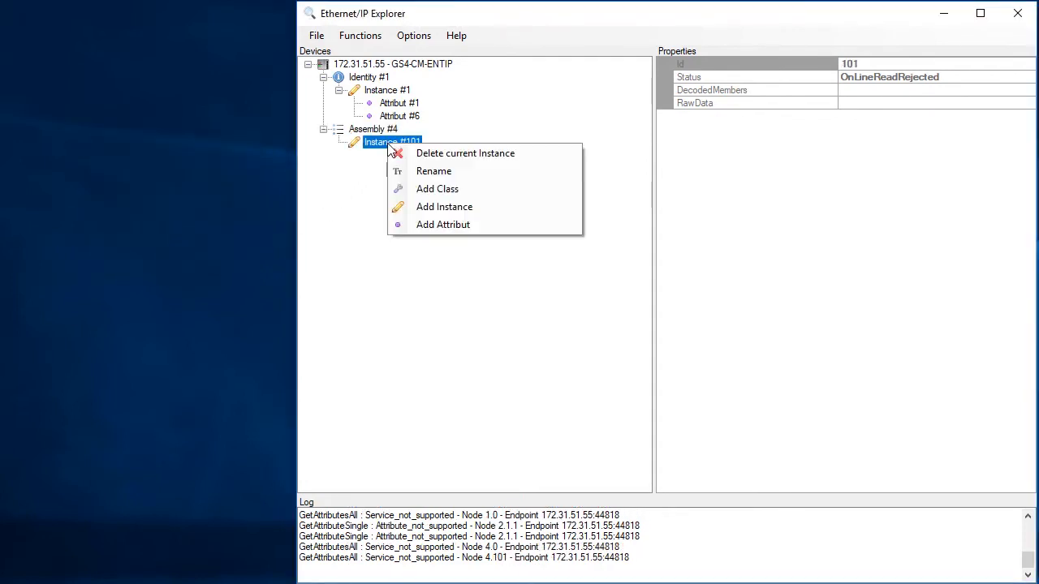
pyautogui.click(443, 224)
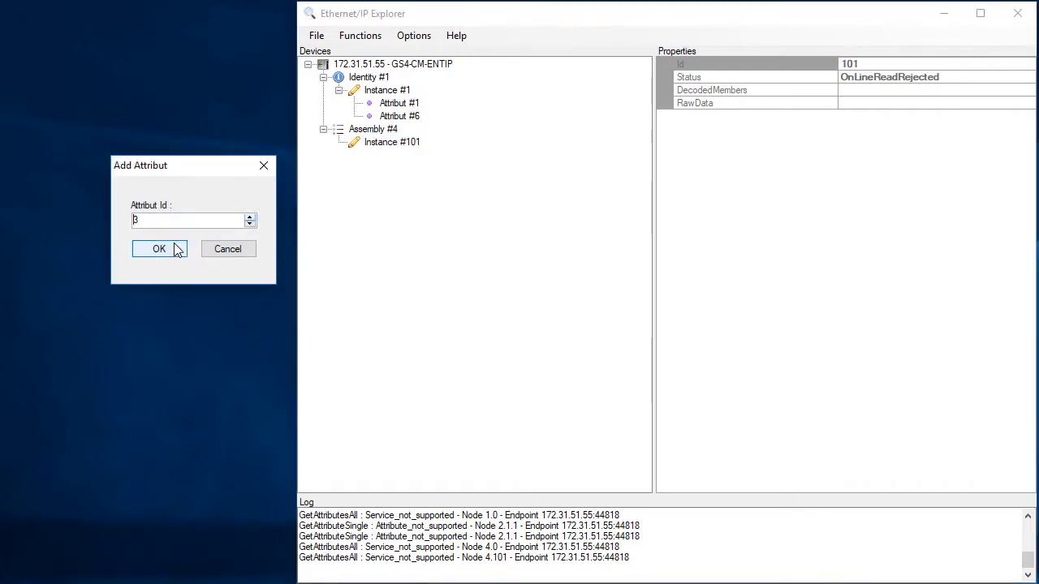
pyautogui.click(159, 248)
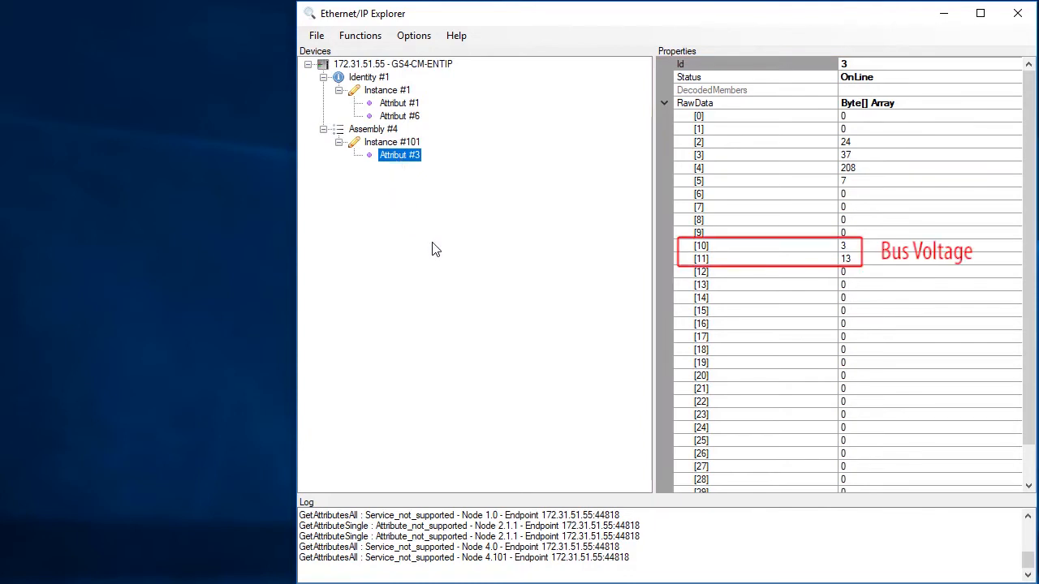
# - Refresh Attribut #3 with F3 so the bus-voltage bytes update live
pyautogui.press('f3')
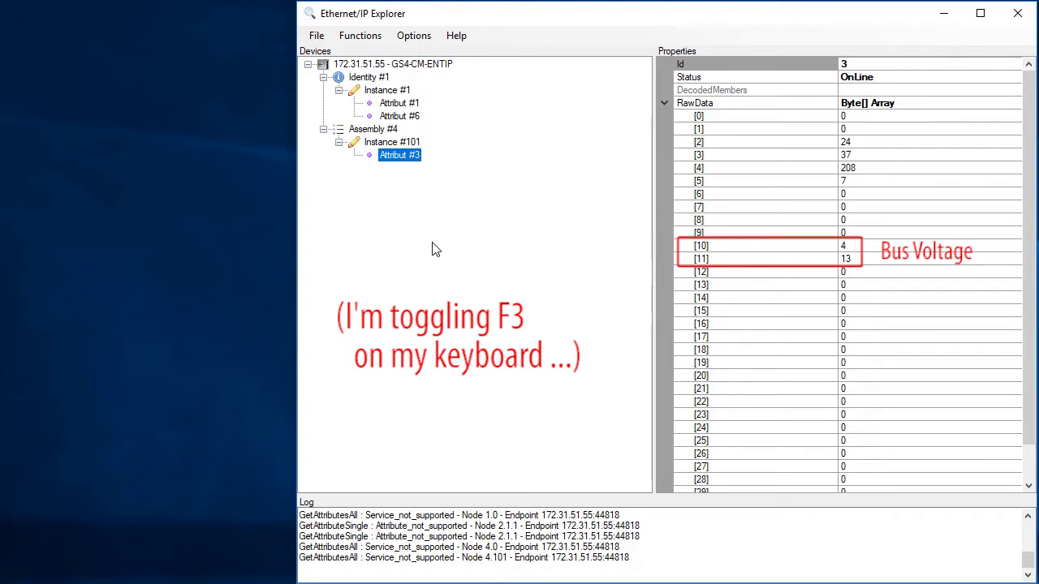
pyautogui.press('F3')
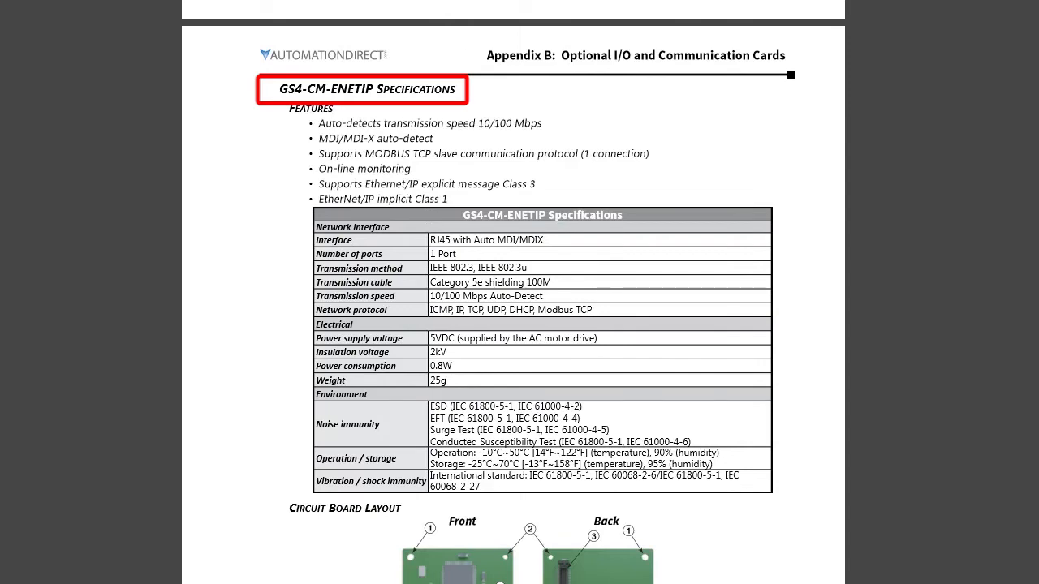
# - Scroll Appendix B of the GS4 manual from the EtherNet/IP objects table to the Identity Object tables
pyautogui.click(361, 89)
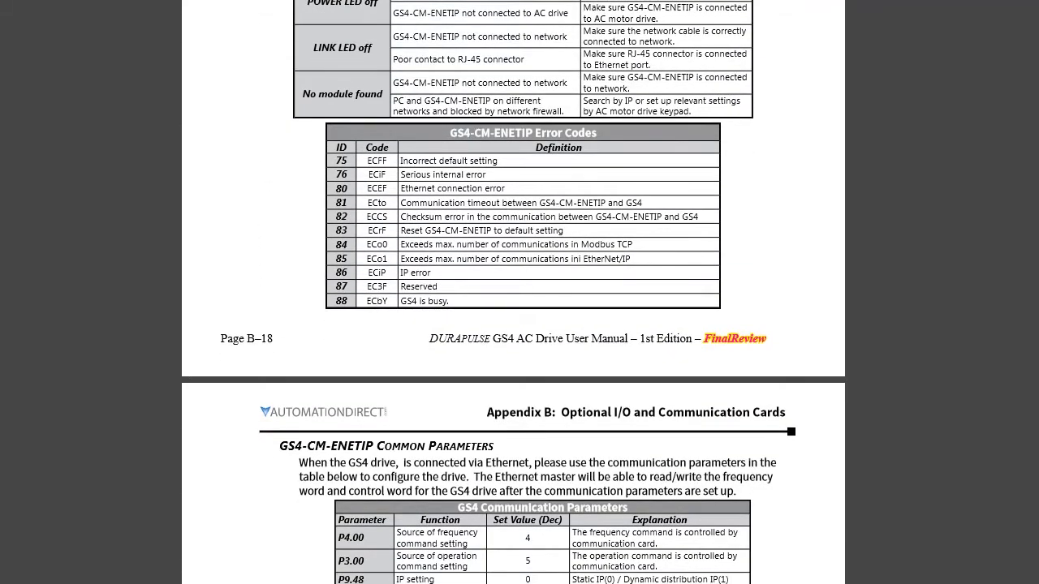
pyautogui.scroll(-3)
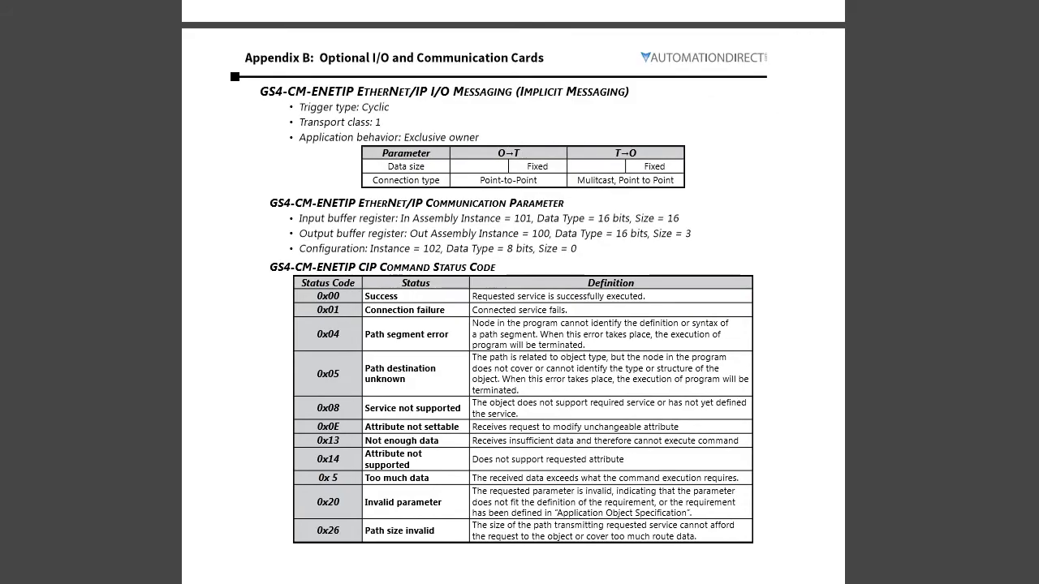
pyautogui.scroll(-3)
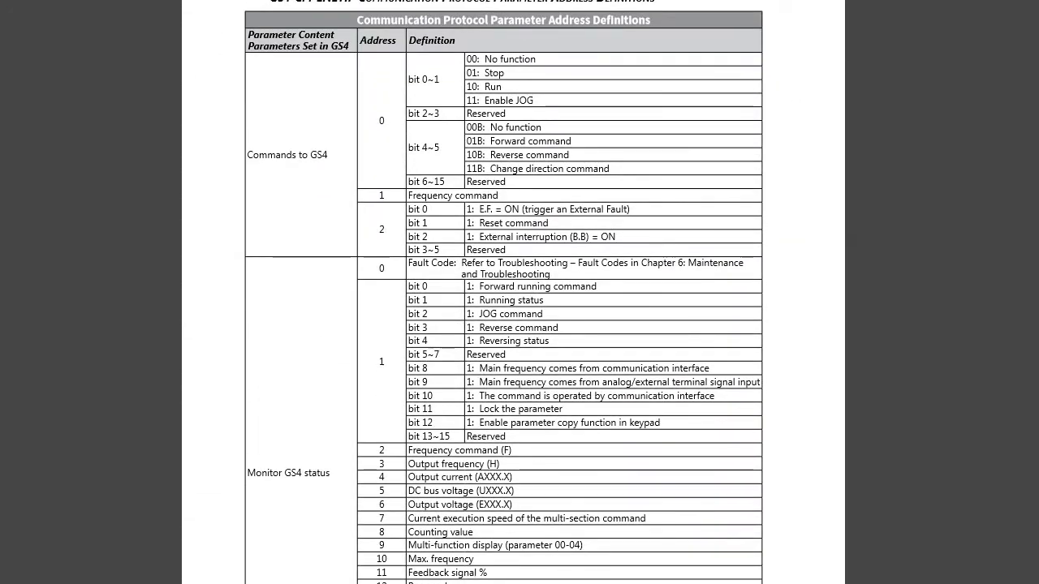
pyautogui.scroll(-3)
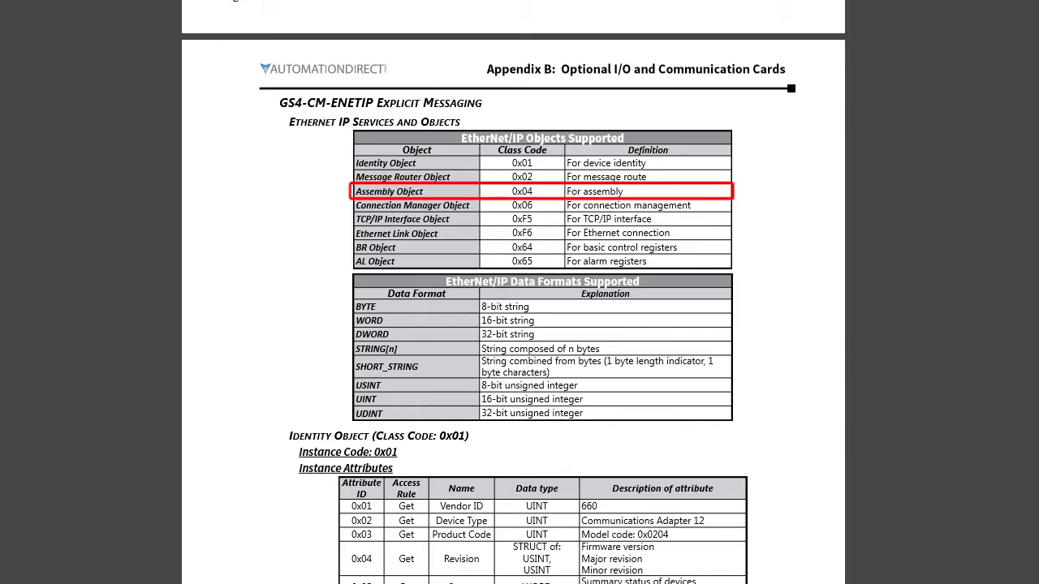
pyautogui.scroll(-3)
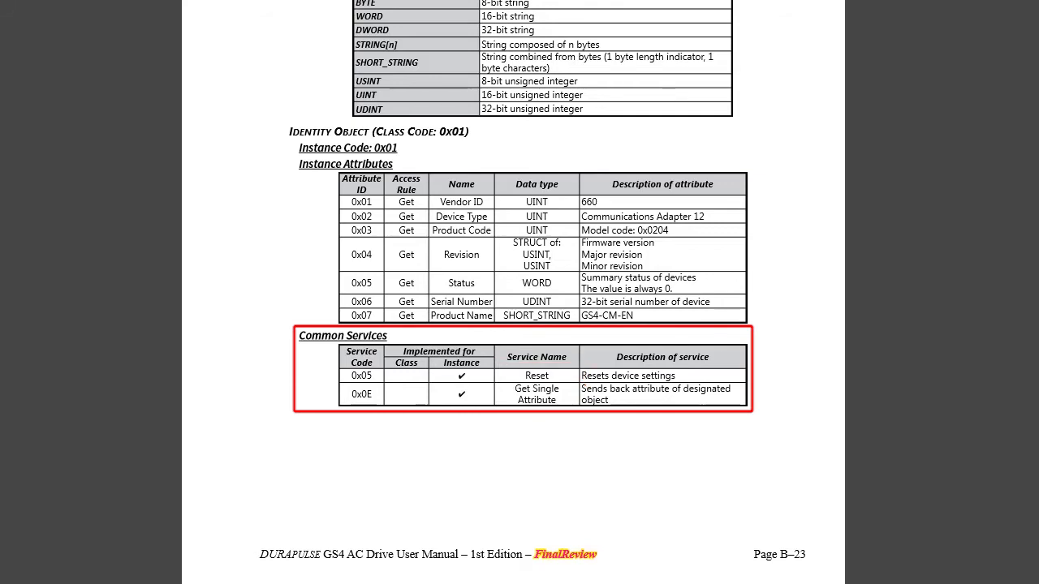
# - Scroll the manual further before returning to Assembly instance 101's Attribut #3 data
pyautogui.scroll(-3)
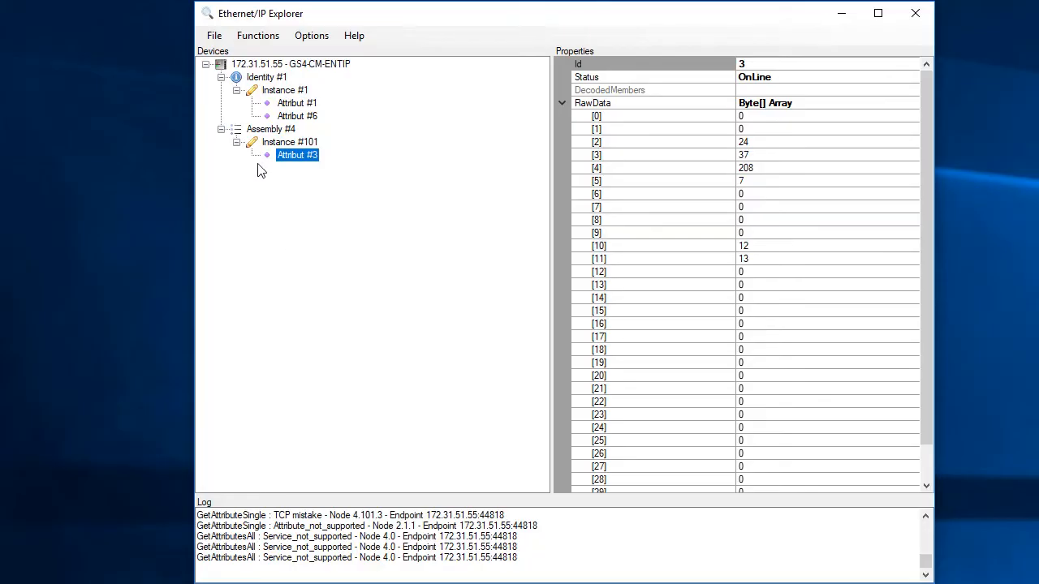
# - Add Instance #100 under Assembly #4
pyautogui.rightClick(269, 130)
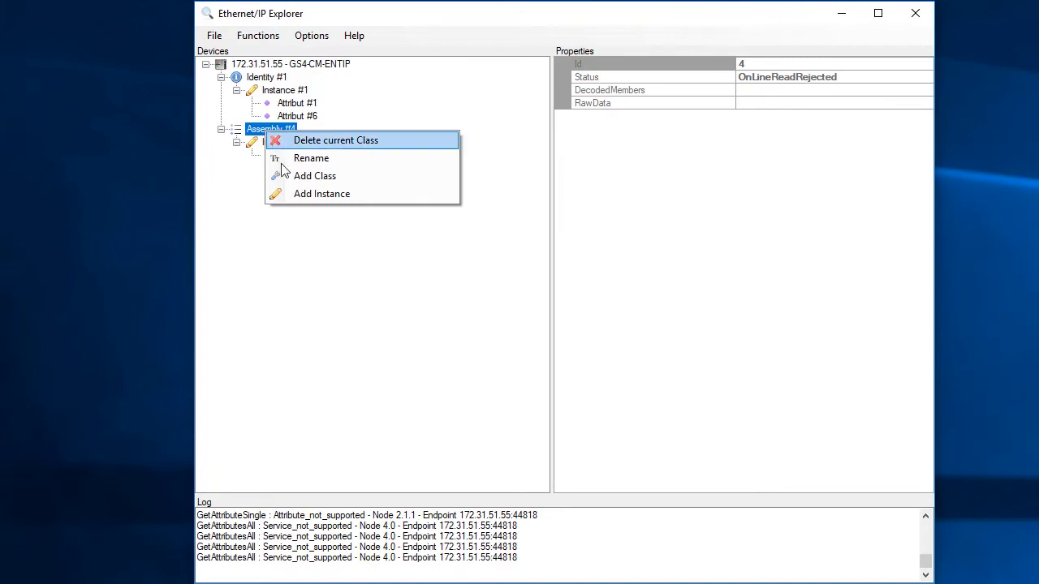
pyautogui.click(321, 193)
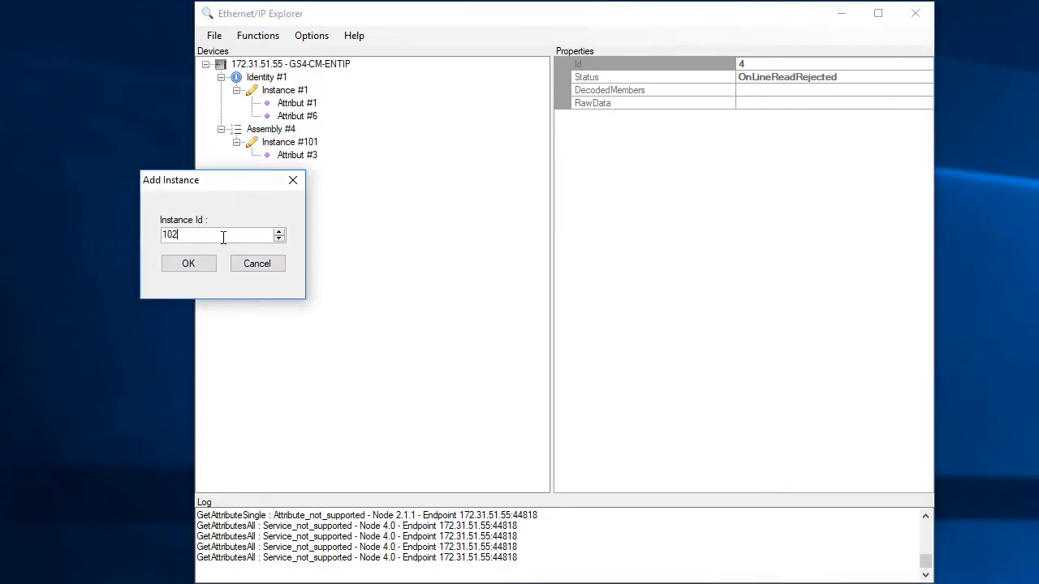
pyautogui.write('100')
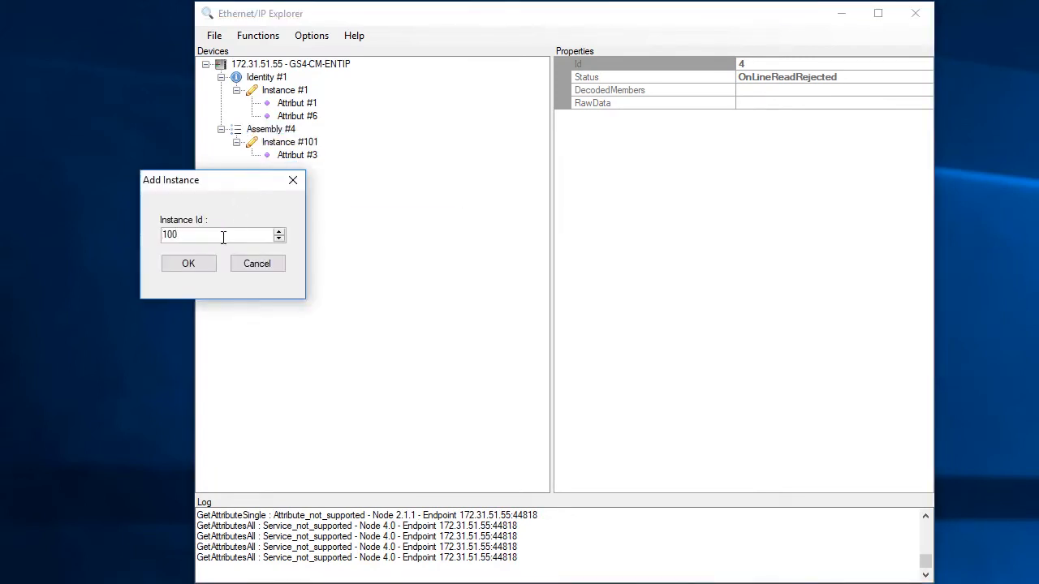
pyautogui.click(188, 263)
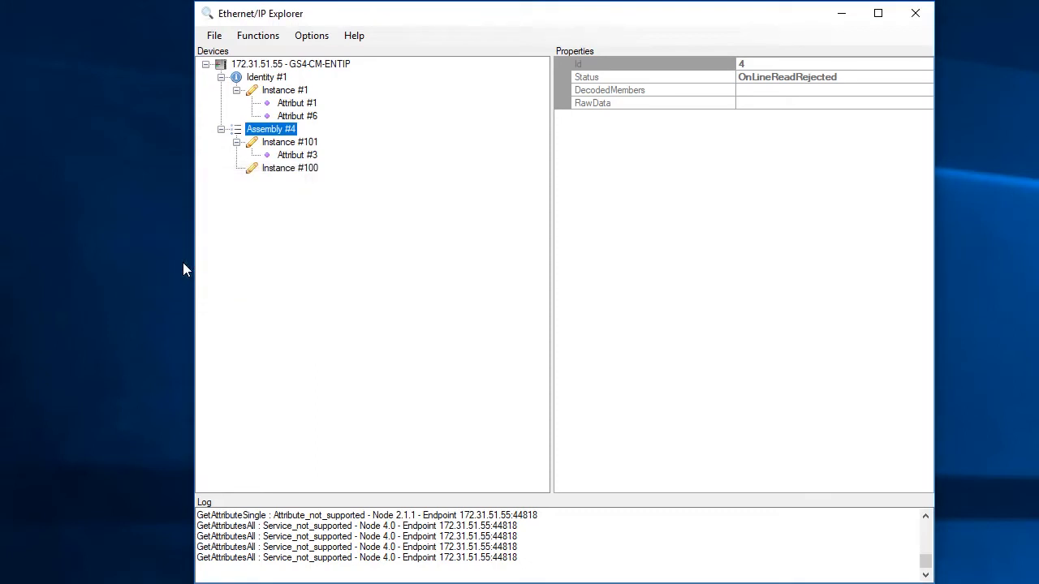
pyautogui.click(289, 167)
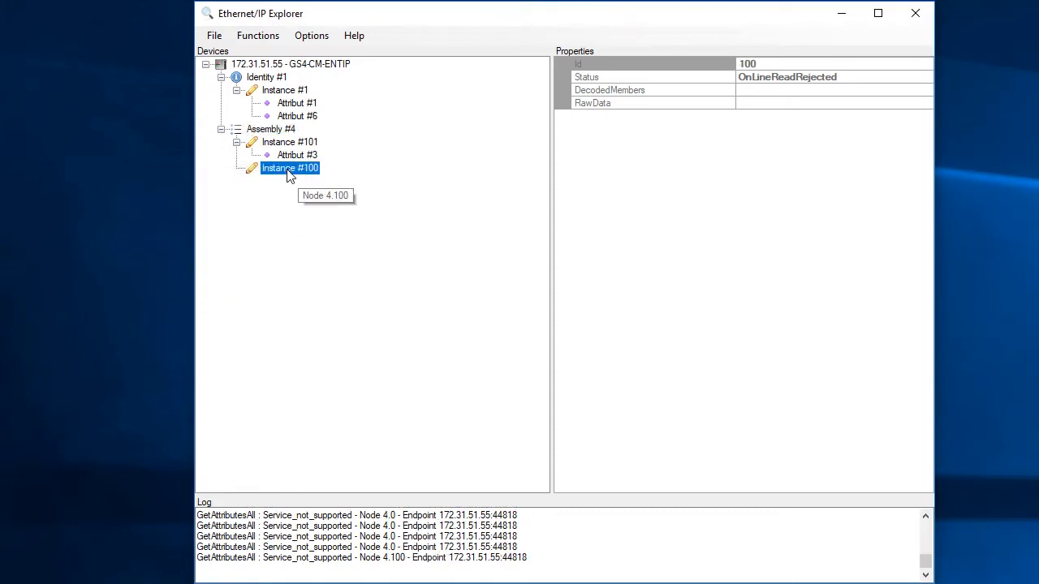
# - Add Attribut #3 to instance 100 and show its bytes
pyautogui.rightClick(289, 167)
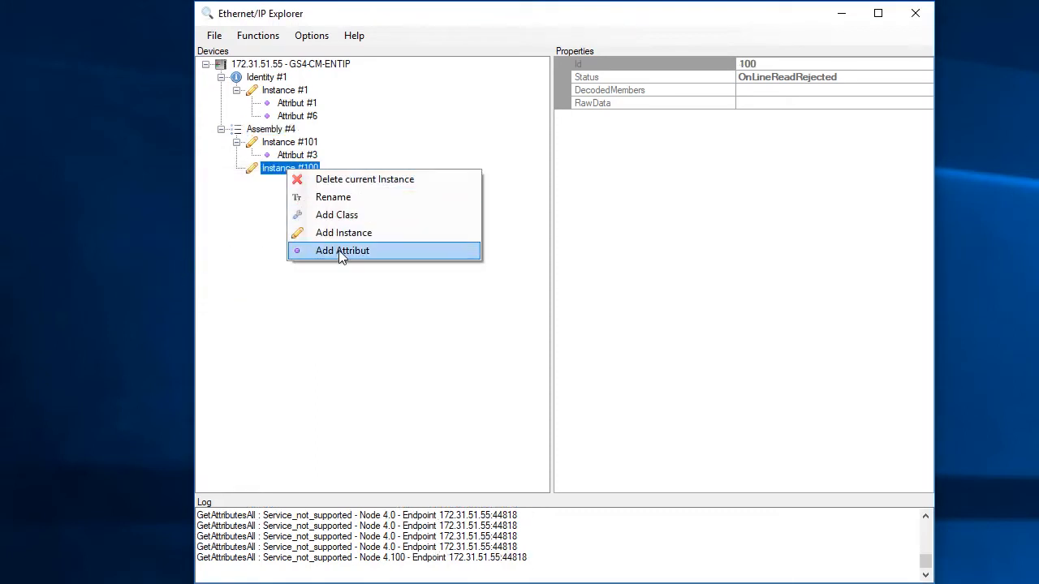
pyautogui.click(340, 250)
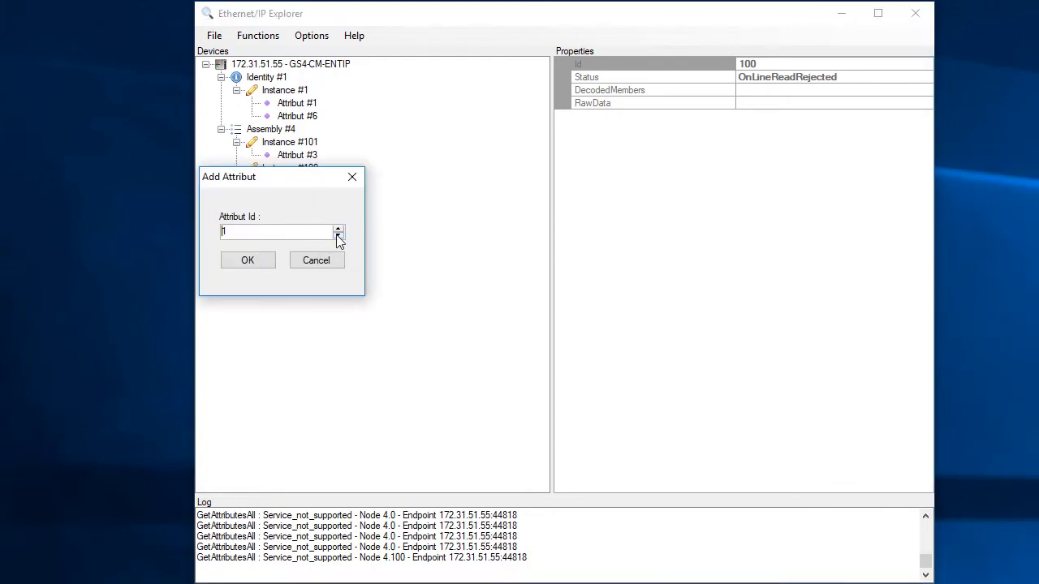
pyautogui.click(247, 259)
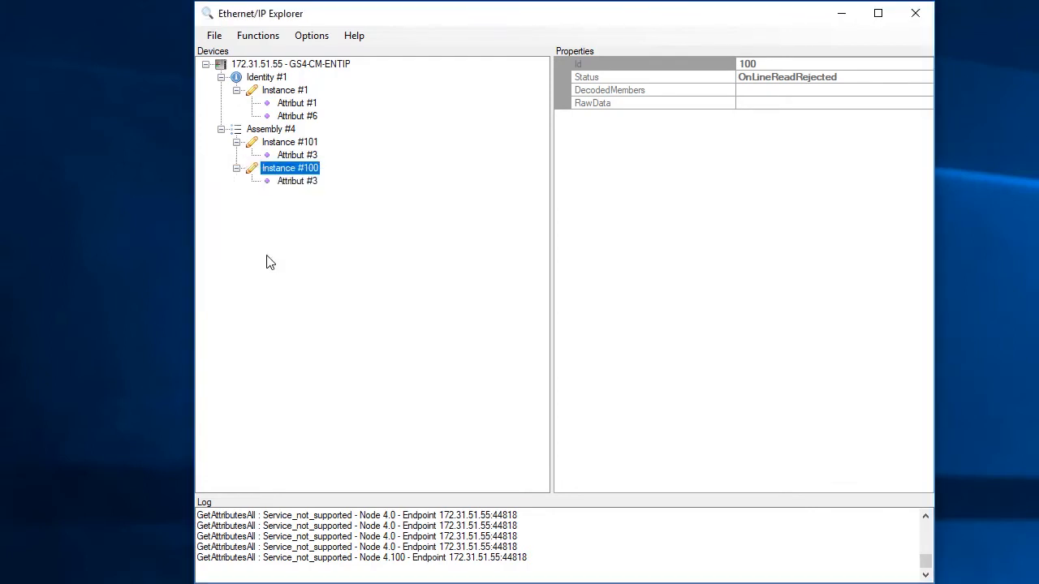
pyautogui.click(297, 180)
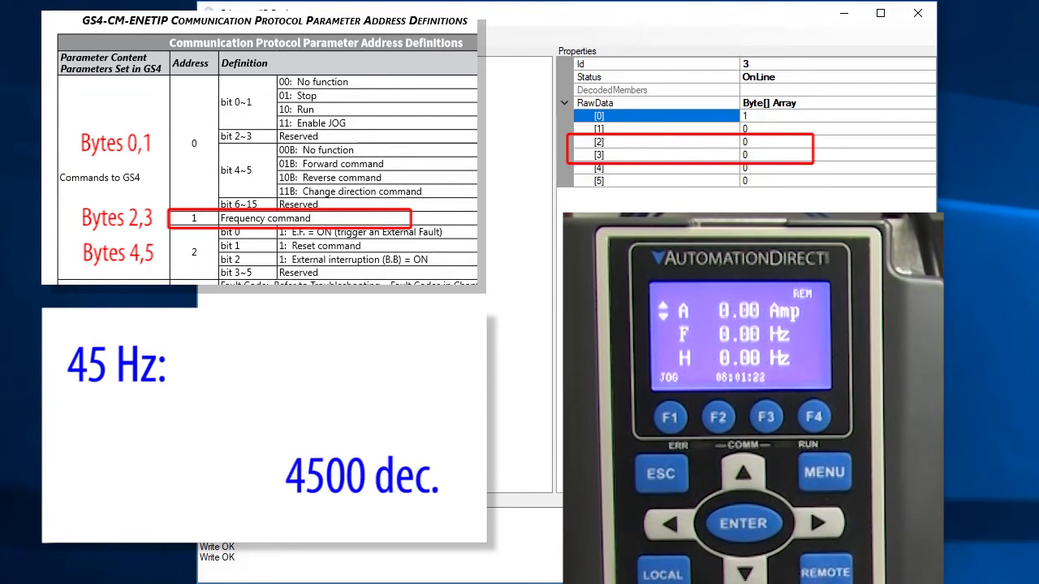
# - Write 17 and 148 into output bytes 3 and 2 for 45 Hz, then enter 16 in command byte 0
pyautogui.write('17')
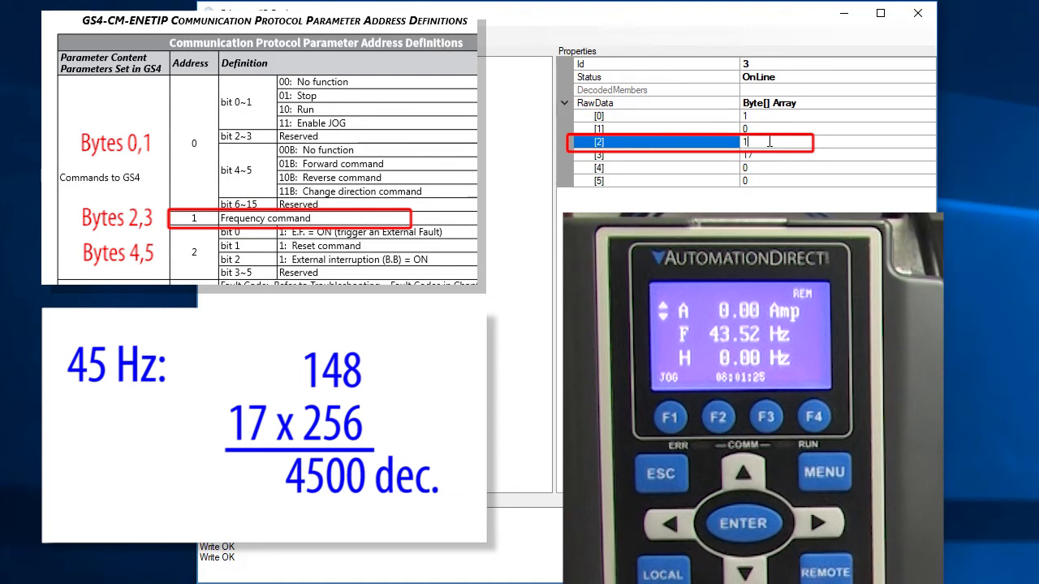
pyautogui.write('148')
pyautogui.click(837, 115)
pyautogui.write('2')
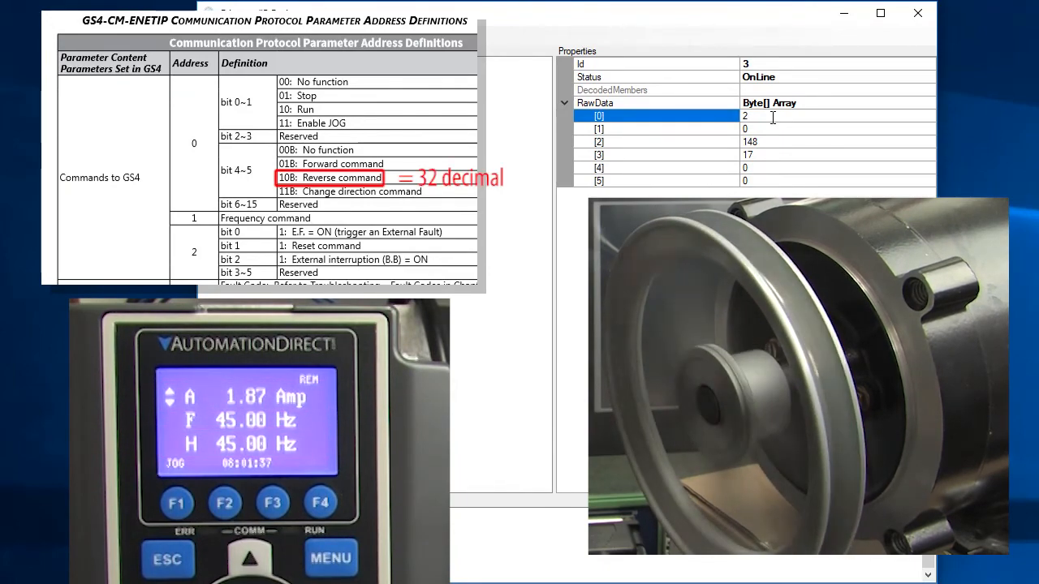
pyautogui.click(745, 116)
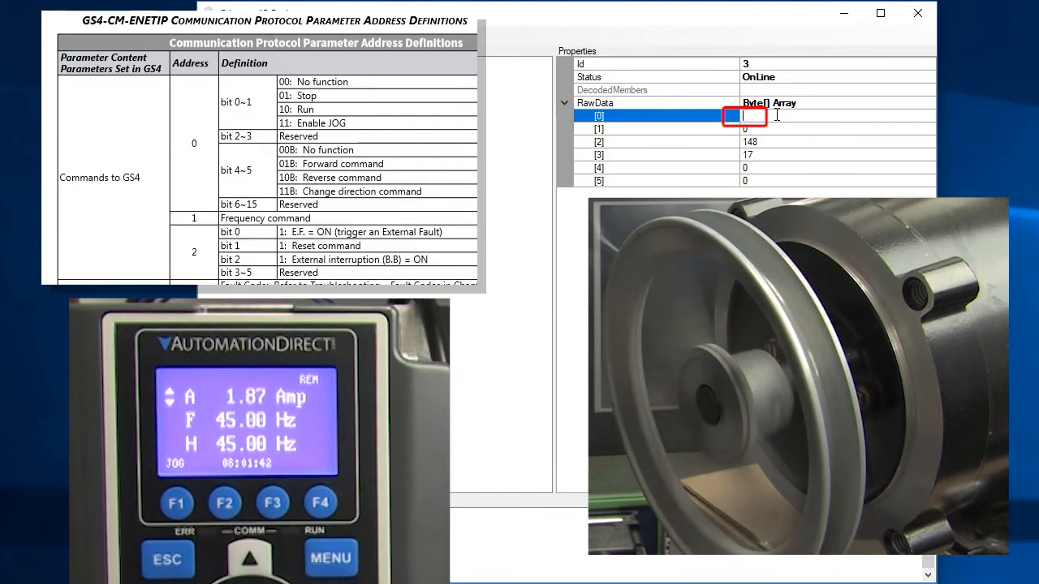
pyautogui.write('16')
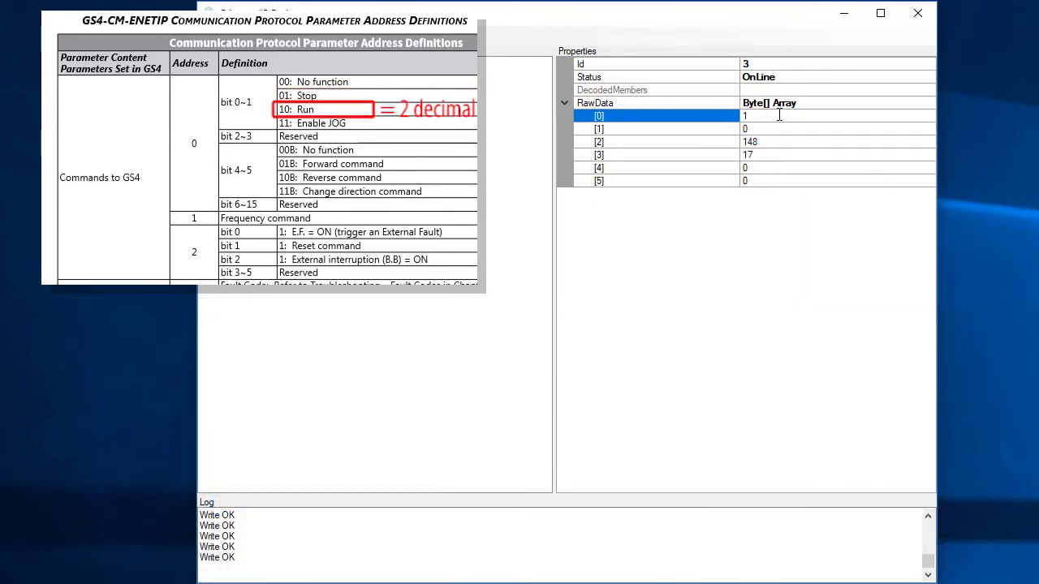
# - Reselect the drive and instance 101 attribute 3 so its data reads live again, then go to Settings
pyautogui.click(743, 116)
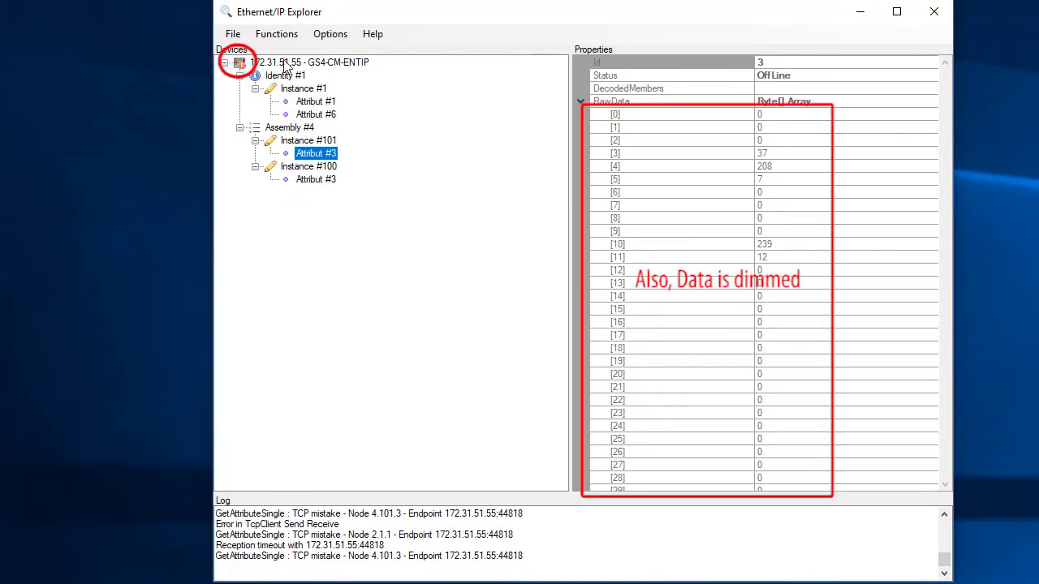
pyautogui.click(308, 61)
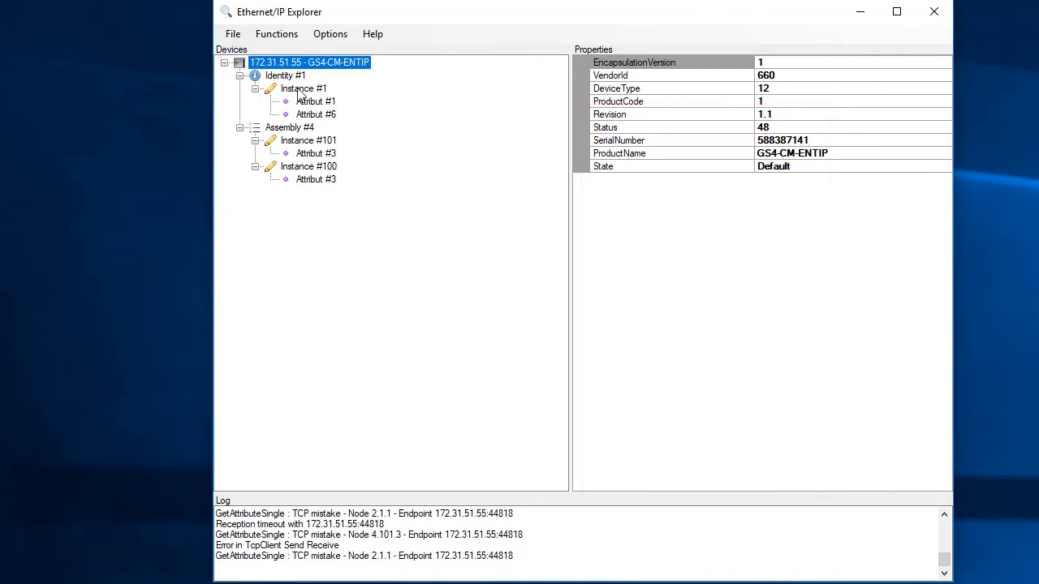
pyautogui.click(315, 153)
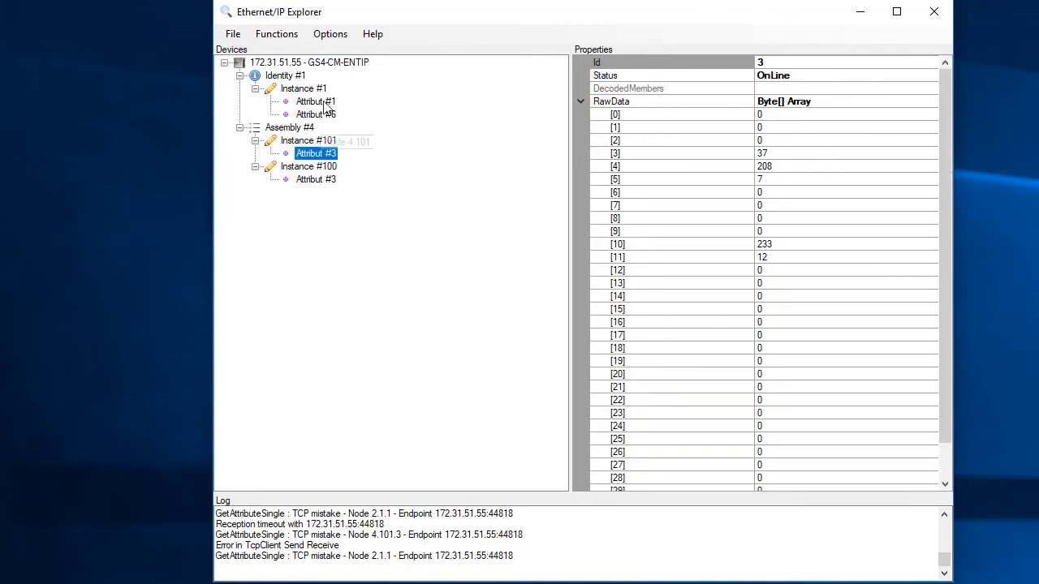
pyautogui.click(330, 32)
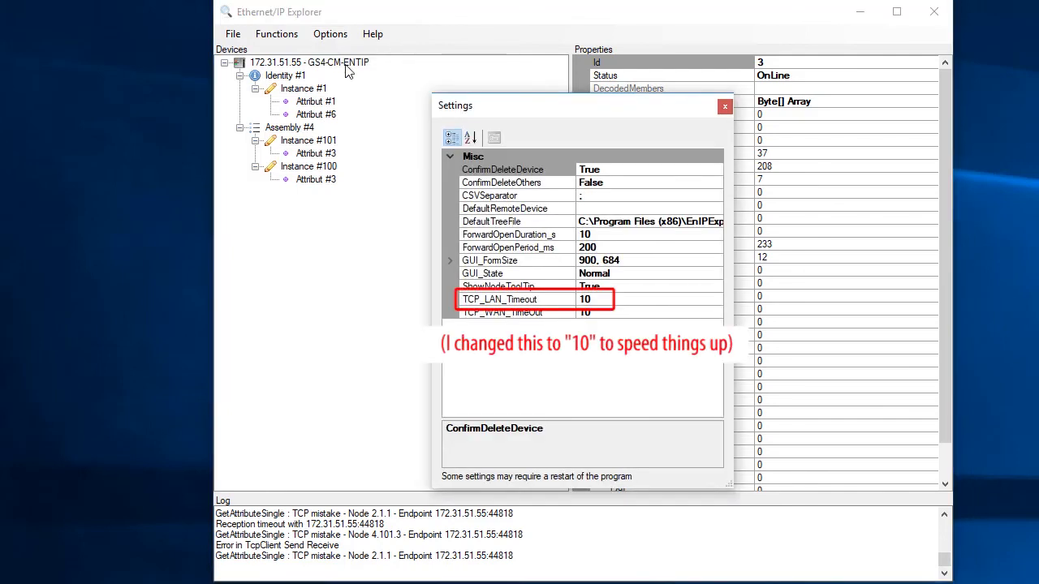
# - Edit the TCP_LAN_Timeout value to 10 in Settings
pyautogui.click(500, 298)
pyautogui.write('1')
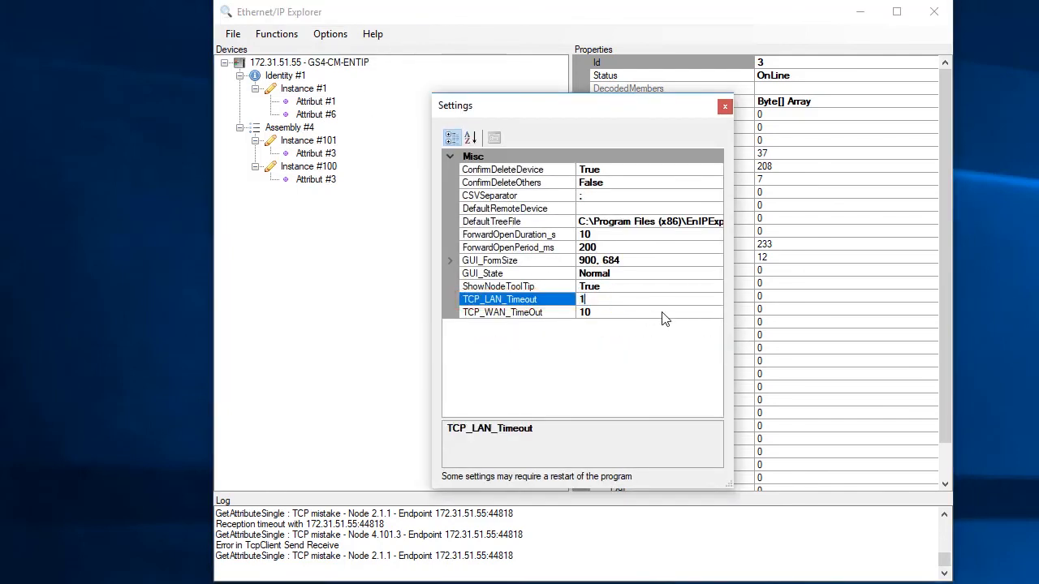
pyautogui.write('0000')
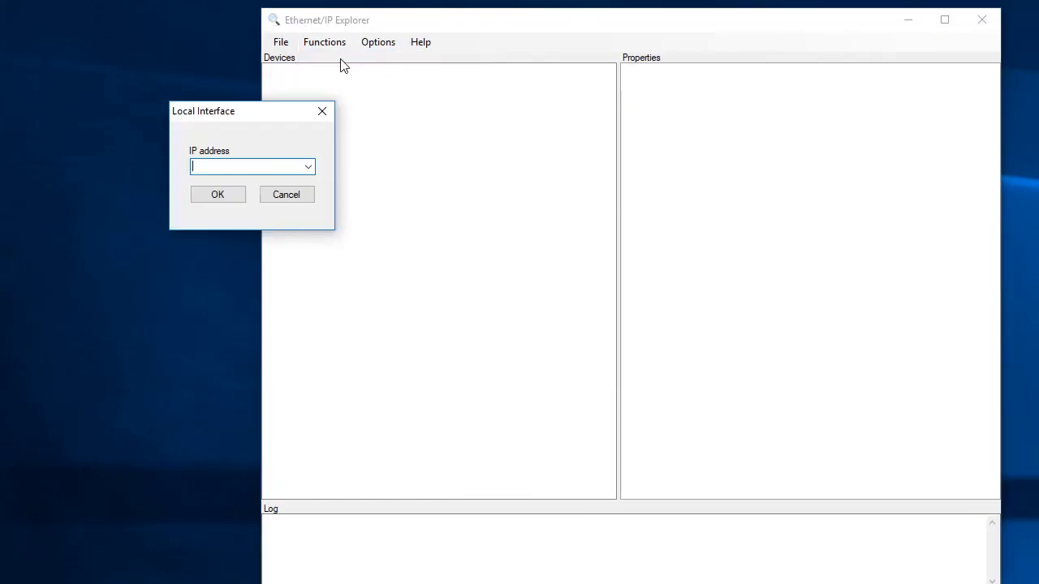
# - Open local interface 172.31.51.60 so the GS4-CM-ENTIP drive appears, then reopen the interface
pyautogui.write('172.31.51.60')
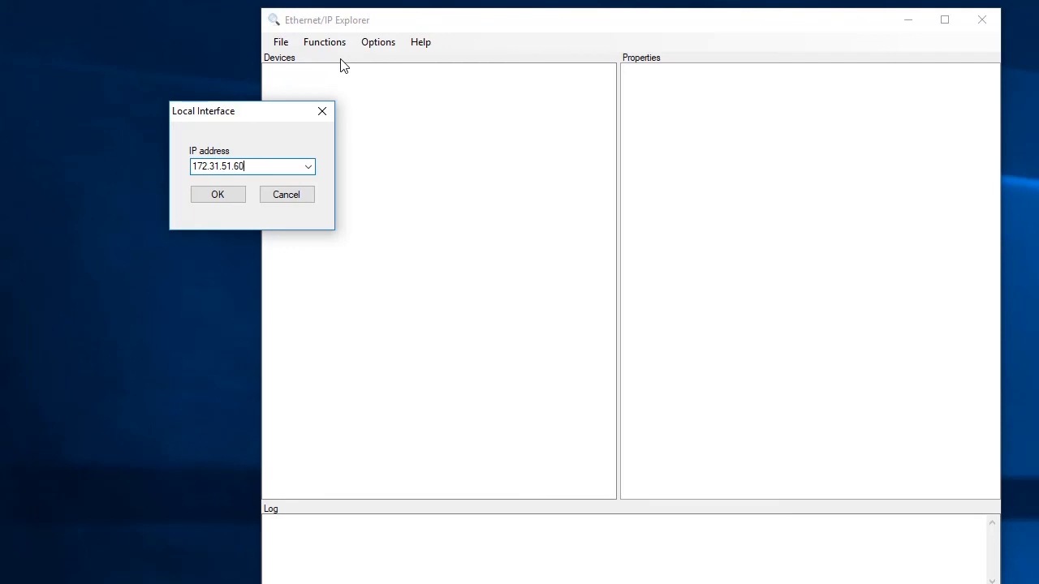
pyautogui.click(217, 194)
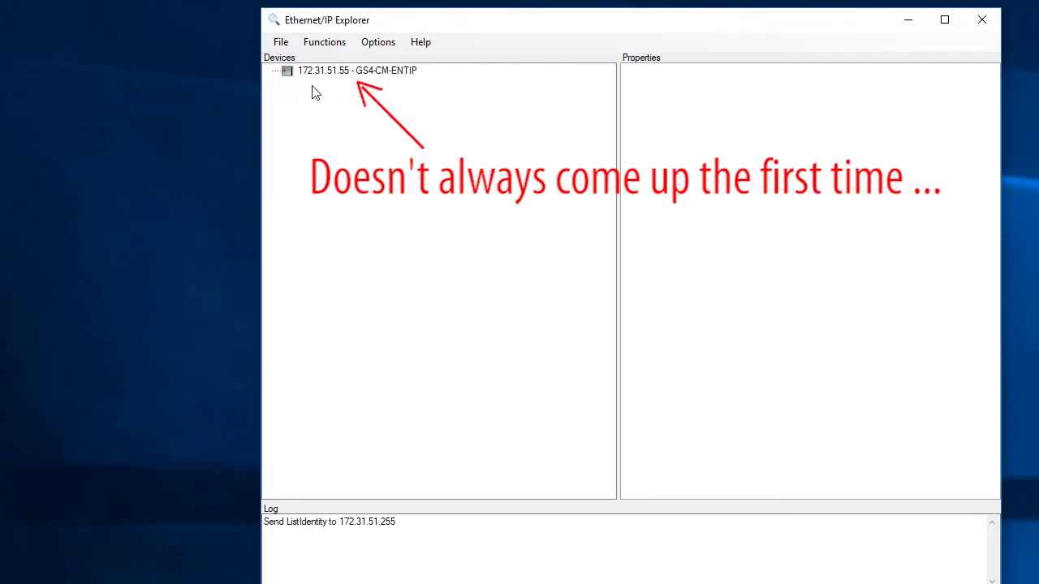
pyautogui.click(323, 42)
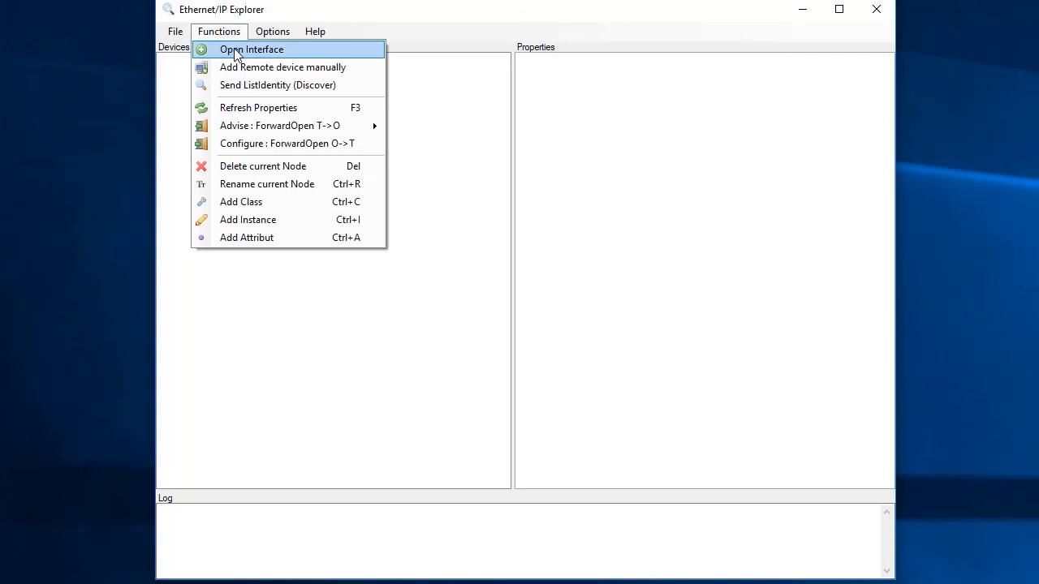
pyautogui.click(252, 48)
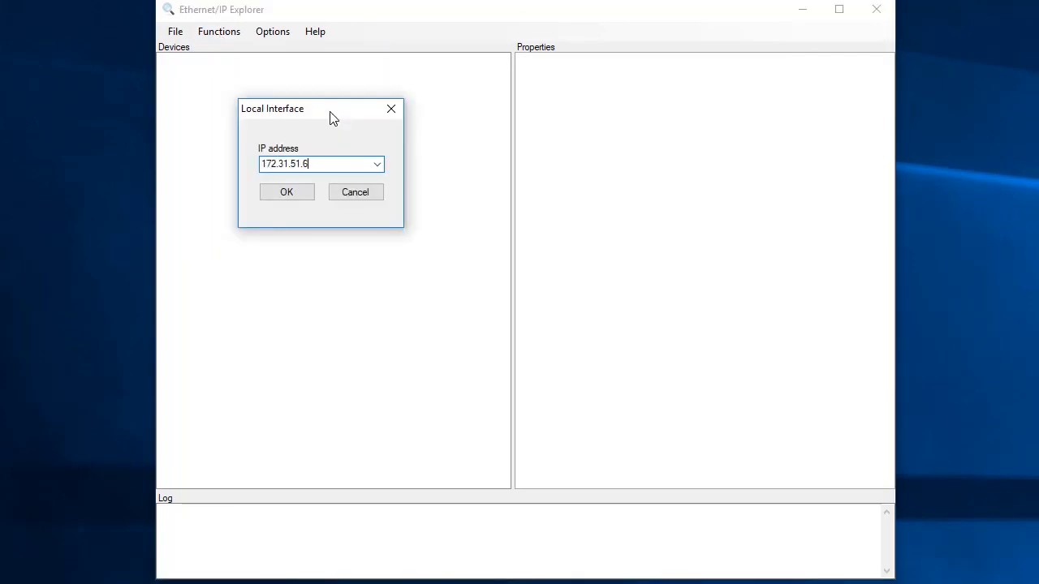